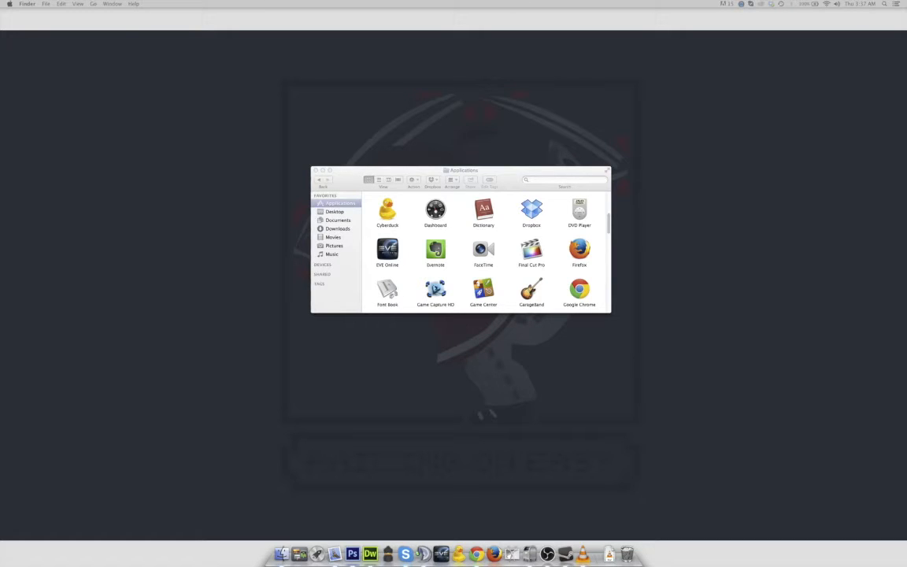
pyautogui.moveTo(67, 197)
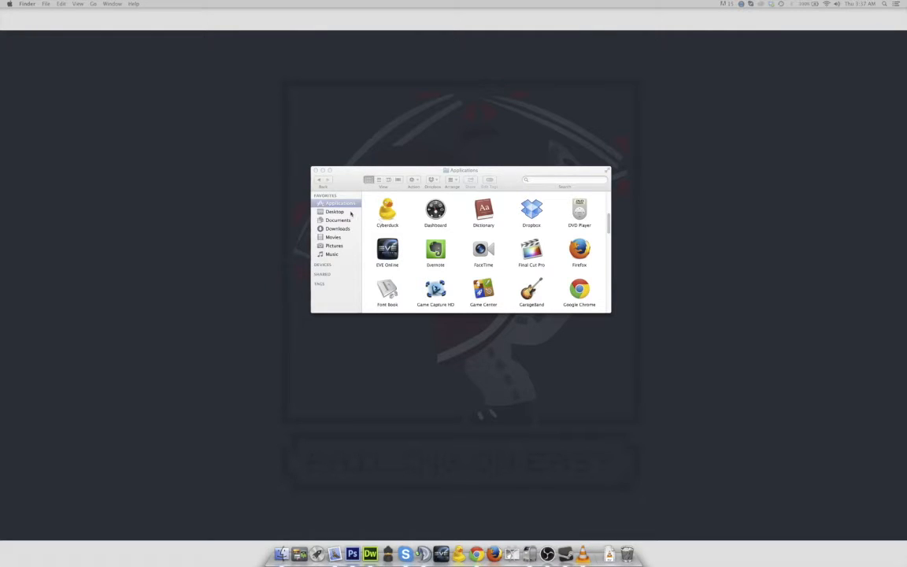
# Show EVE Online's package contents and browse into Contents, then Resources.
pyautogui.rightClick(387, 250)
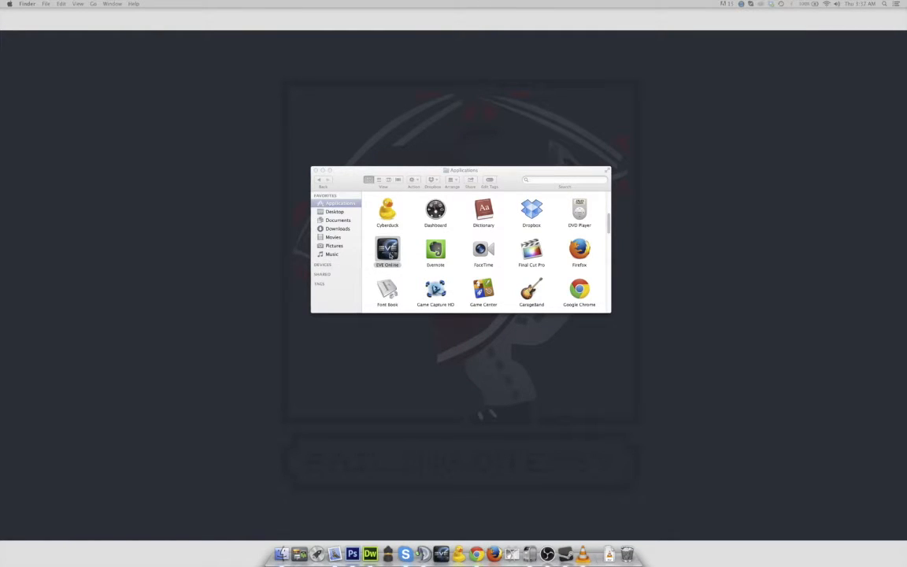
pyautogui.rightClick(388, 250)
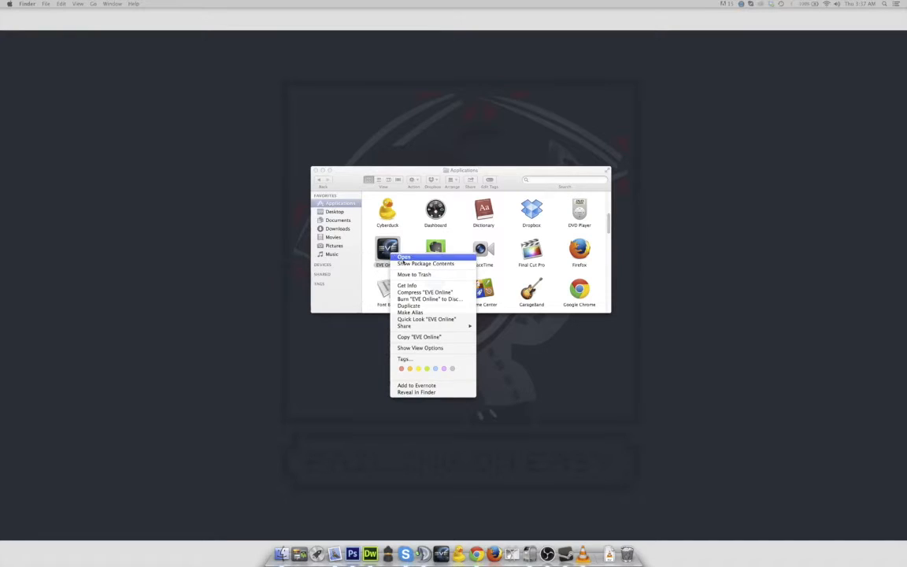
pyautogui.moveTo(425, 263)
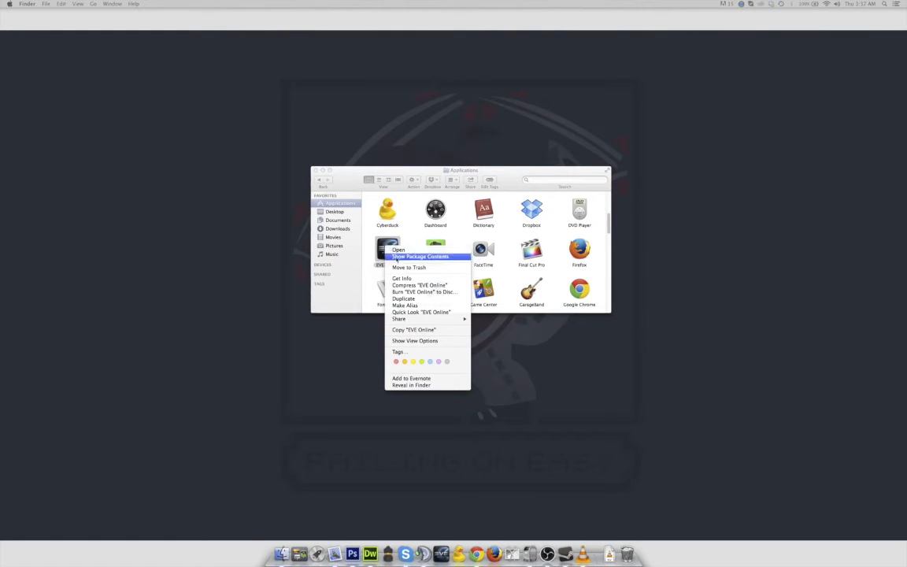
pyautogui.click(419, 256)
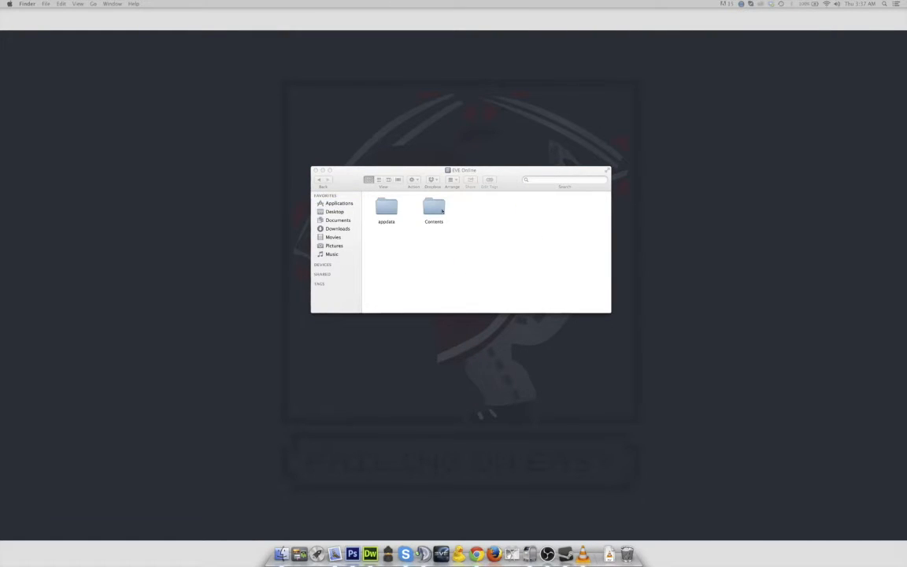
pyautogui.doubleClick(434, 208)
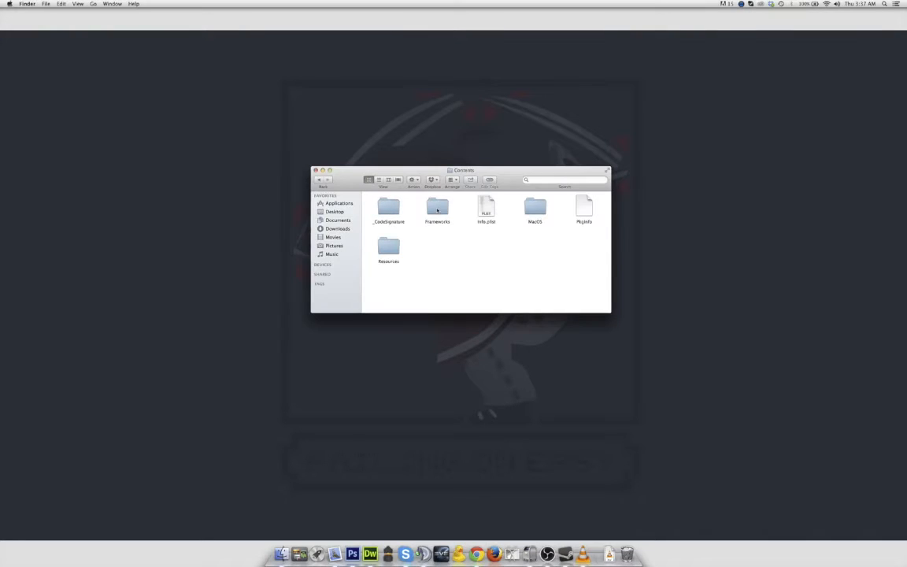
pyautogui.click(388, 246)
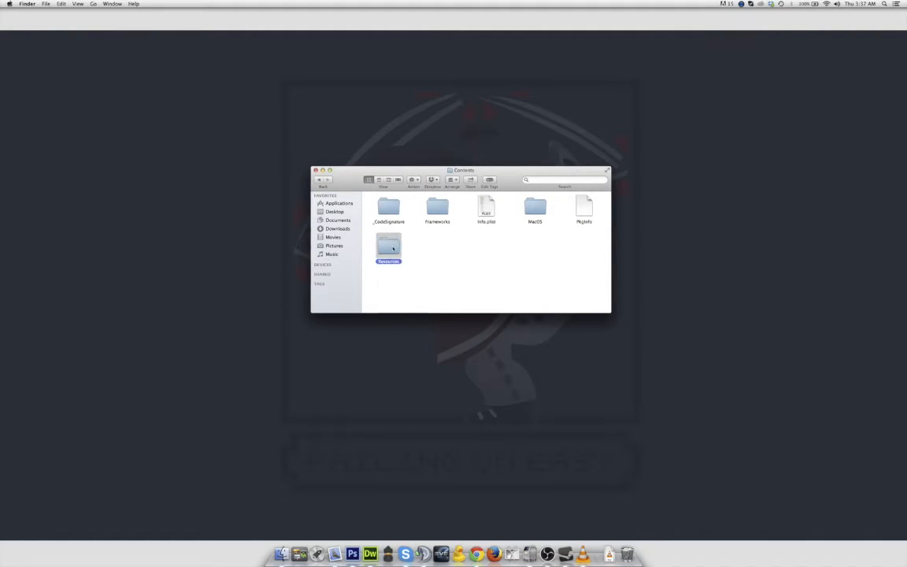
pyautogui.doubleClick(389, 245)
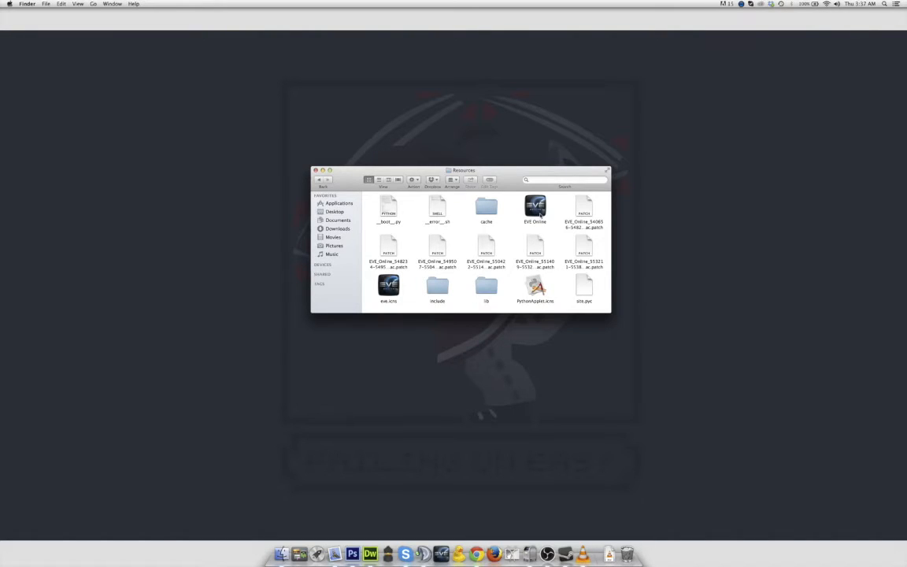
# Get Info on the inner EVE Online app in the Resources folder.
pyautogui.click(536, 208)
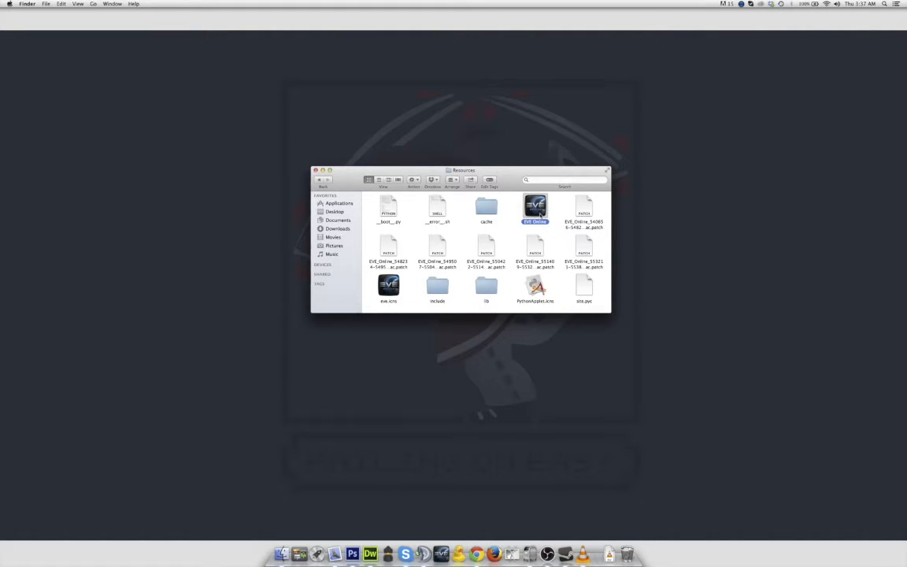
pyautogui.rightClick(535, 208)
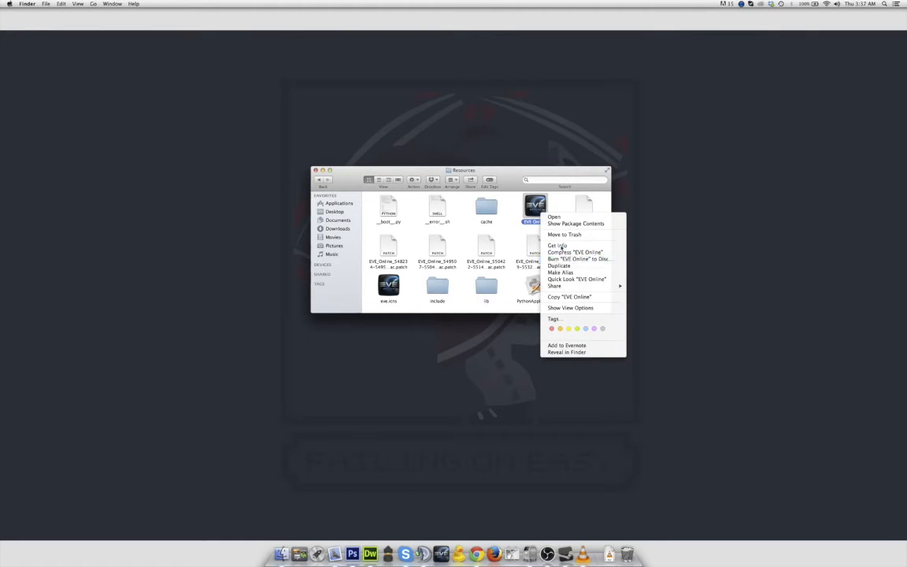
pyautogui.click(557, 246)
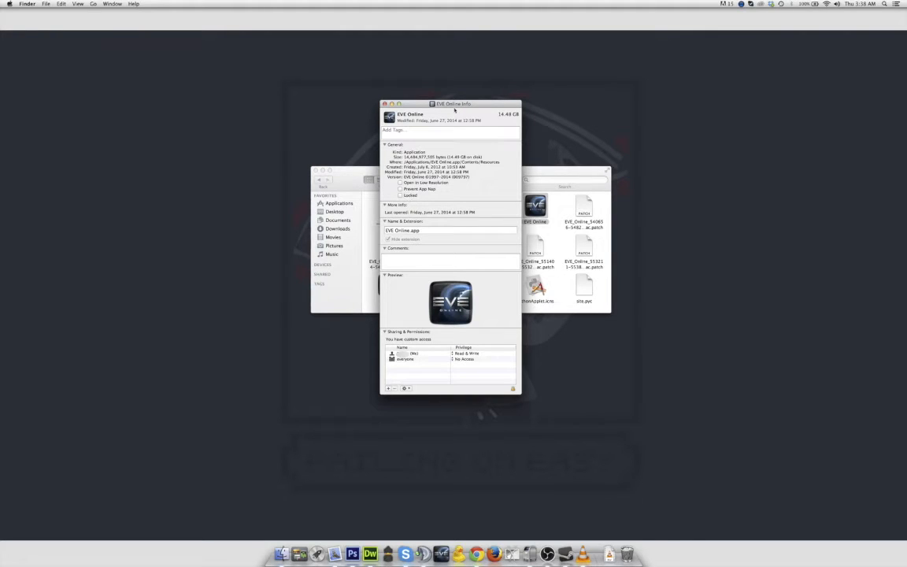
# Tick Prevent App Nap for the inner EVE Online app and close the info window.
pyautogui.moveTo(450, 104); pyautogui.dragTo(460, 104)
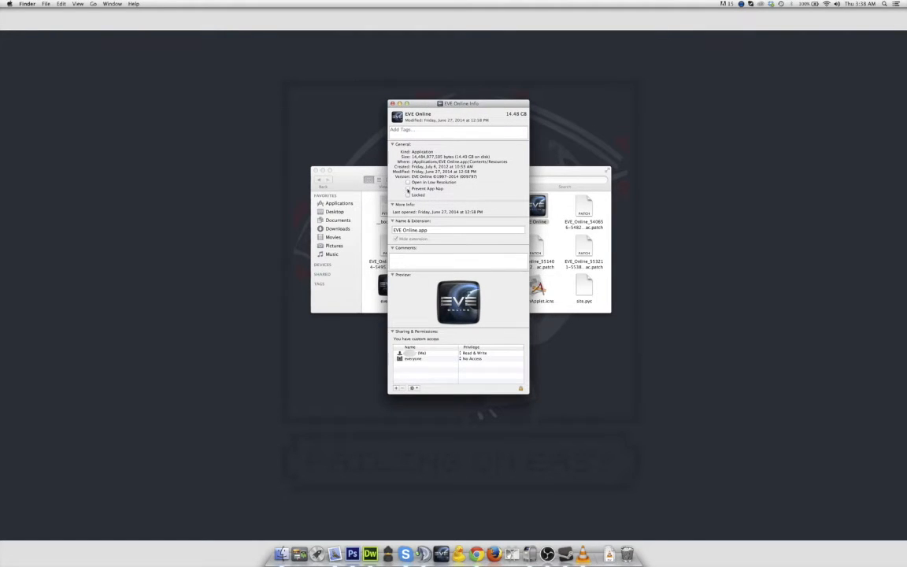
pyautogui.click(408, 189)
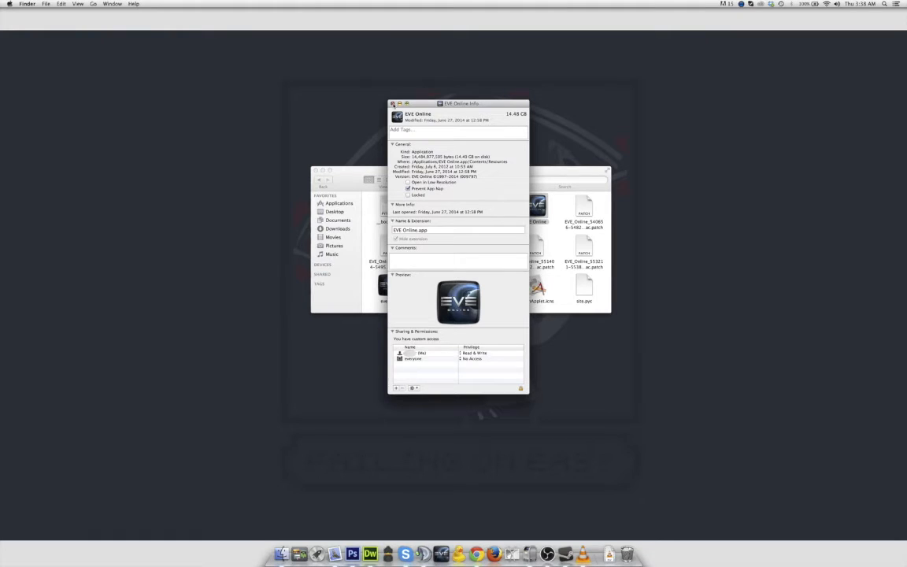
pyautogui.click(394, 104)
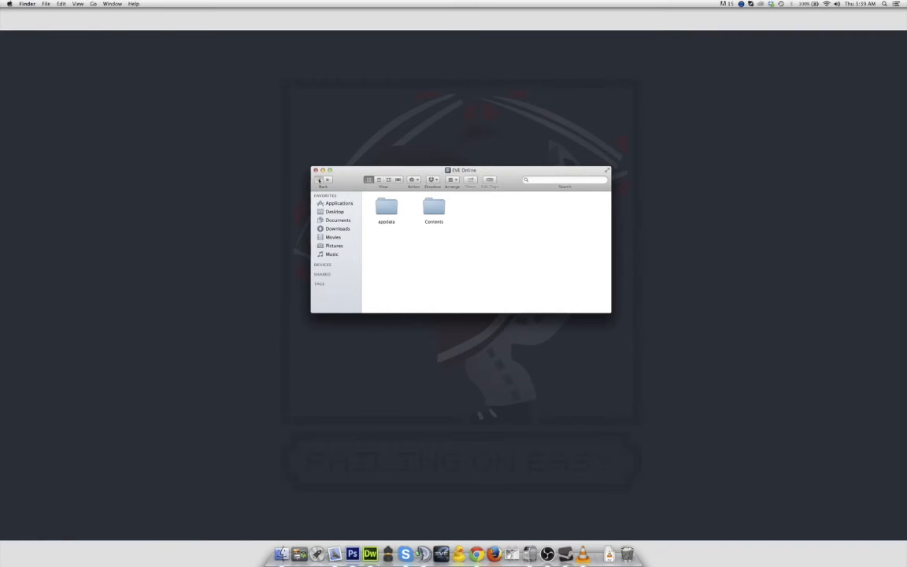
# From Applications, show EVE Online's package contents again and browse into Resources.
pyautogui.click(341, 203)
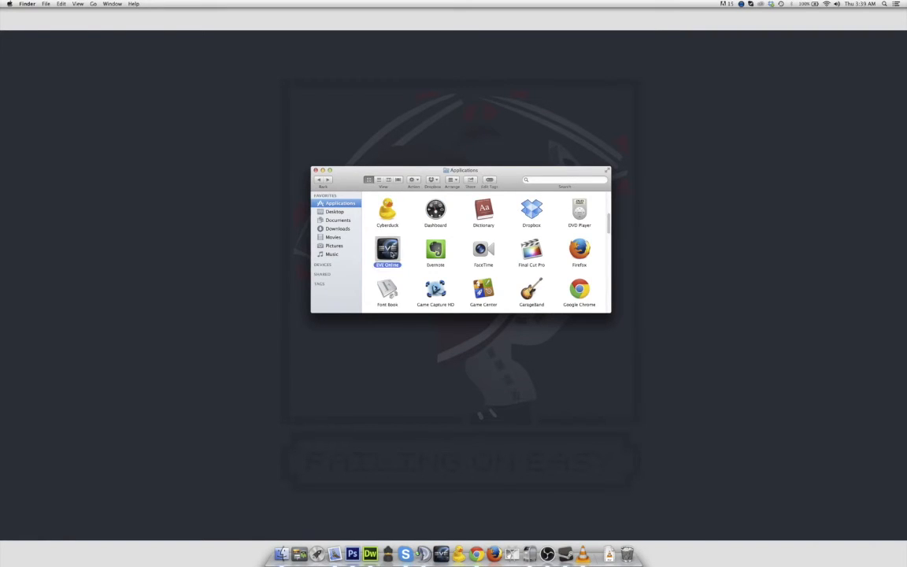
pyautogui.rightClick(388, 251)
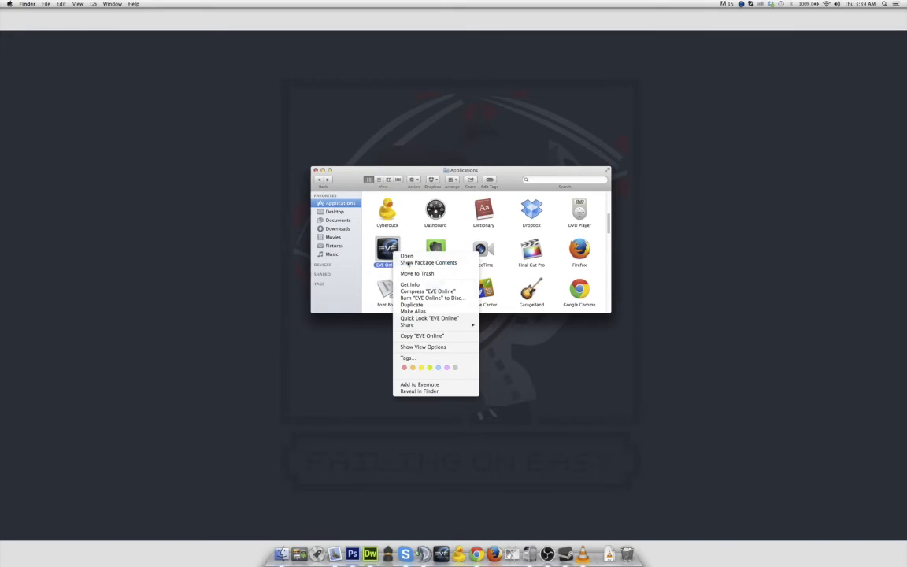
pyautogui.click(428, 262)
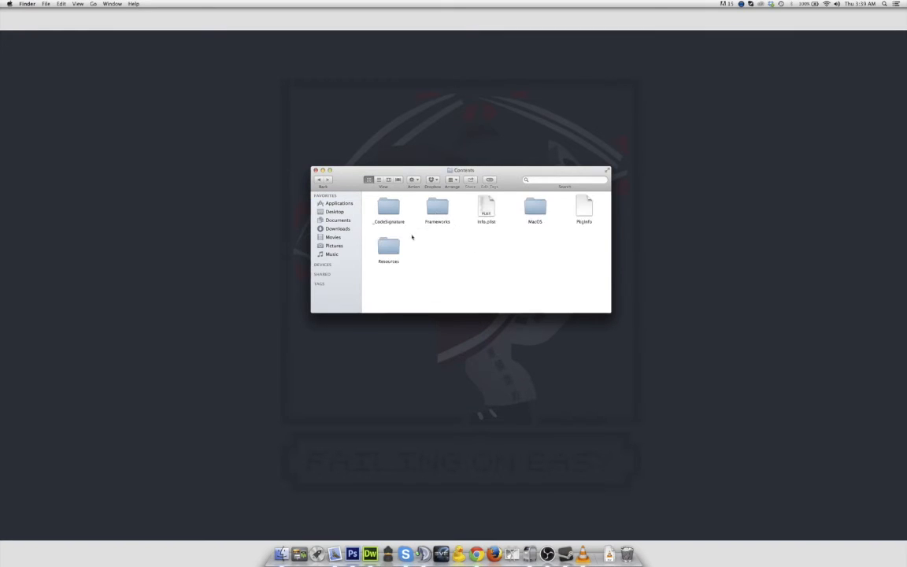
pyautogui.doubleClick(387, 245)
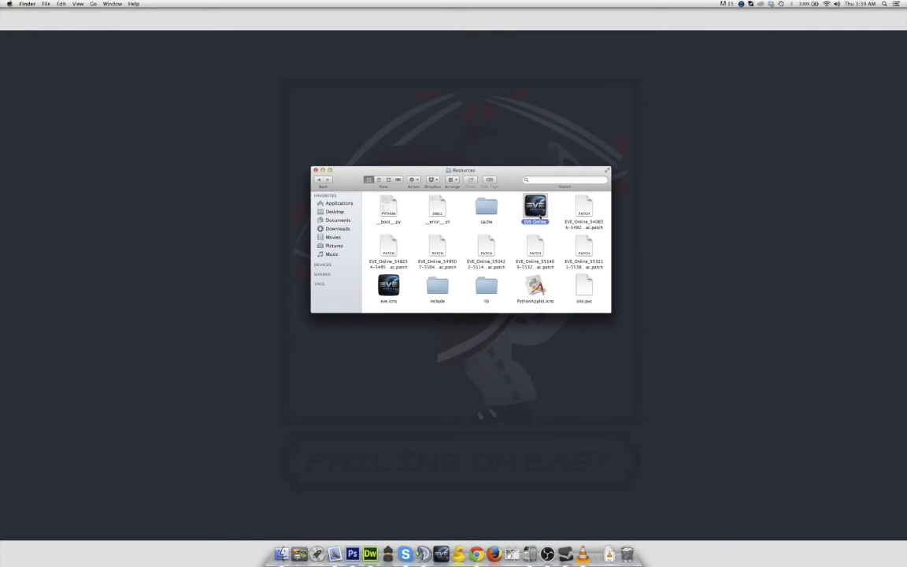
# Get Info on the inner EVE Online app again and centre the info window.
pyautogui.rightClick(535, 208)
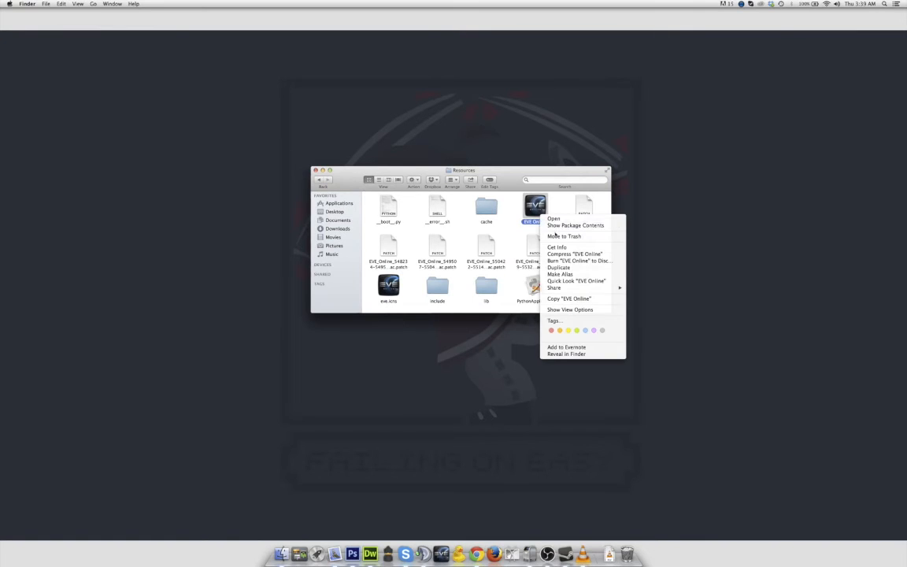
pyautogui.click(557, 247)
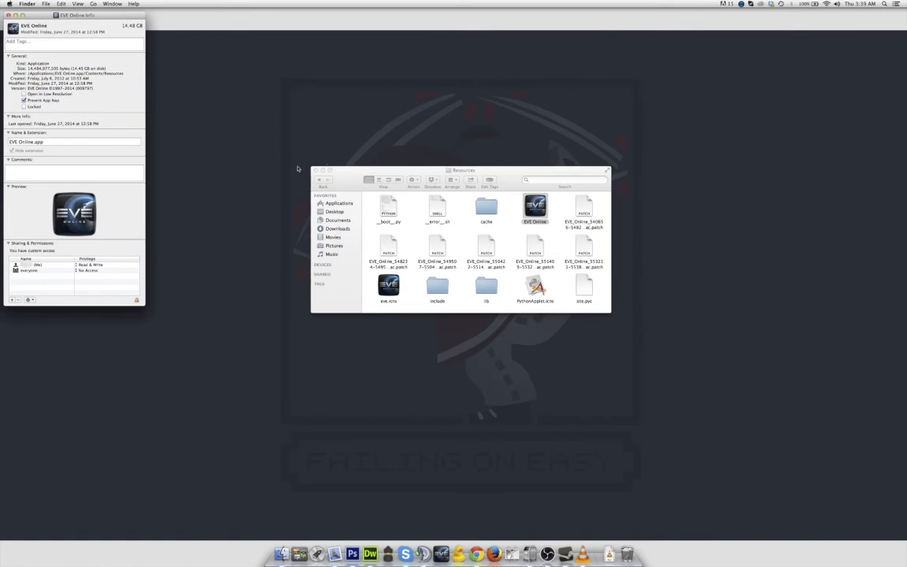
pyautogui.moveTo(75, 15); pyautogui.dragTo(76, 22)
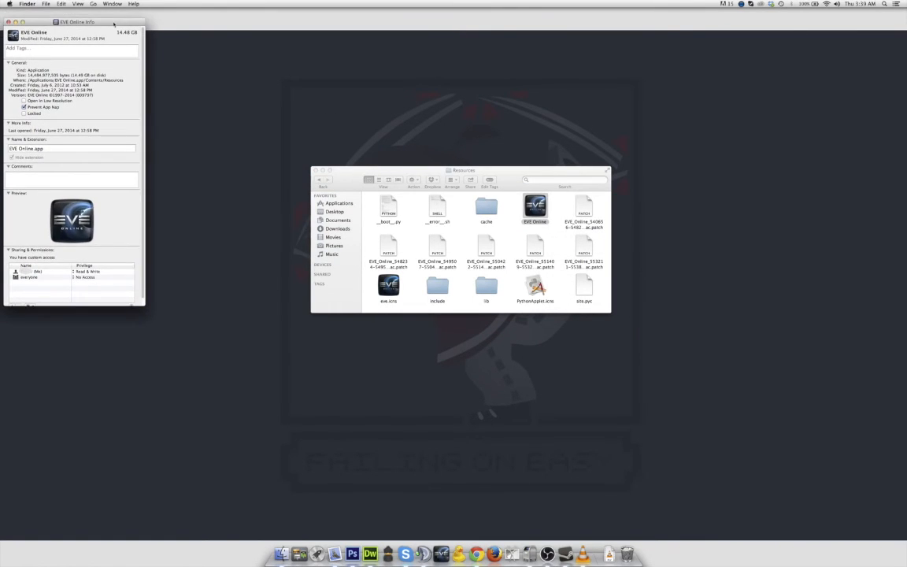
pyautogui.moveTo(75, 22); pyautogui.dragTo(465, 107)
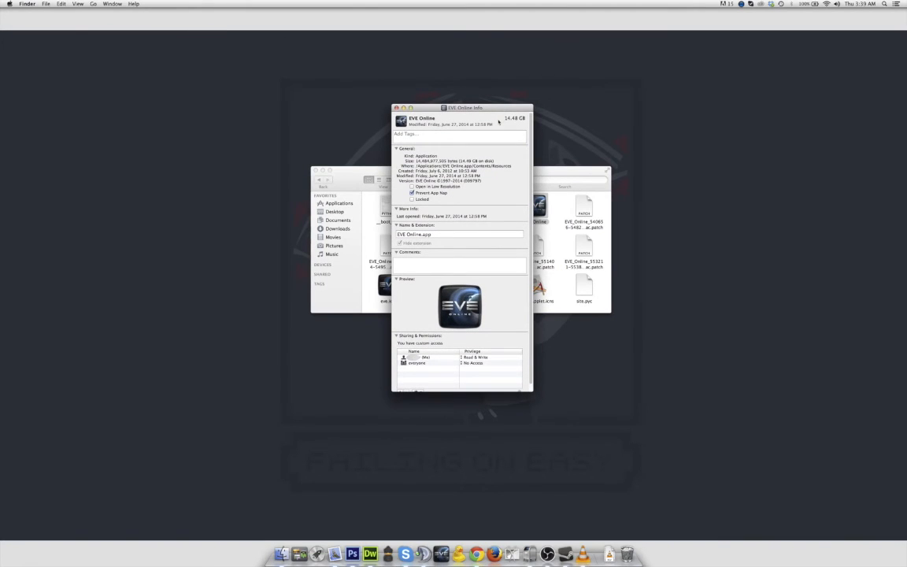